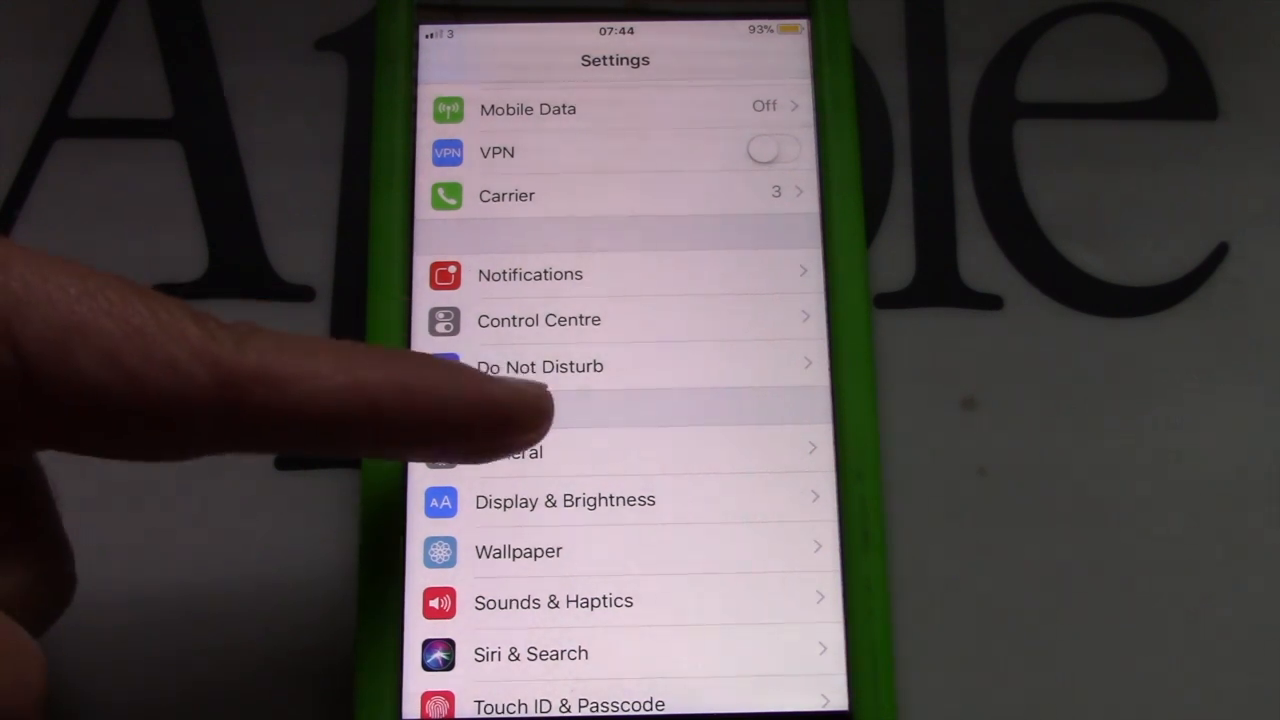
- Turn on Colour Filters under General > Accessibility > Display Accommodations for a grayscale display
left_click(513, 451)
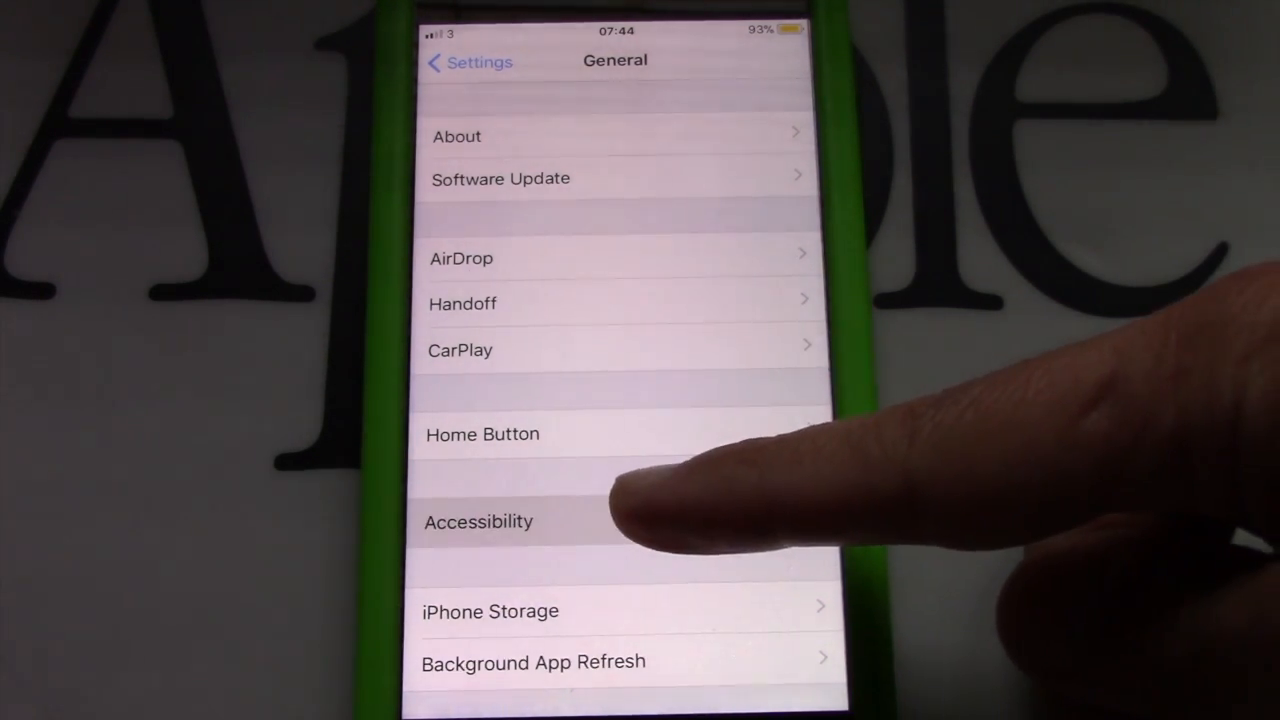
left_click(478, 521)
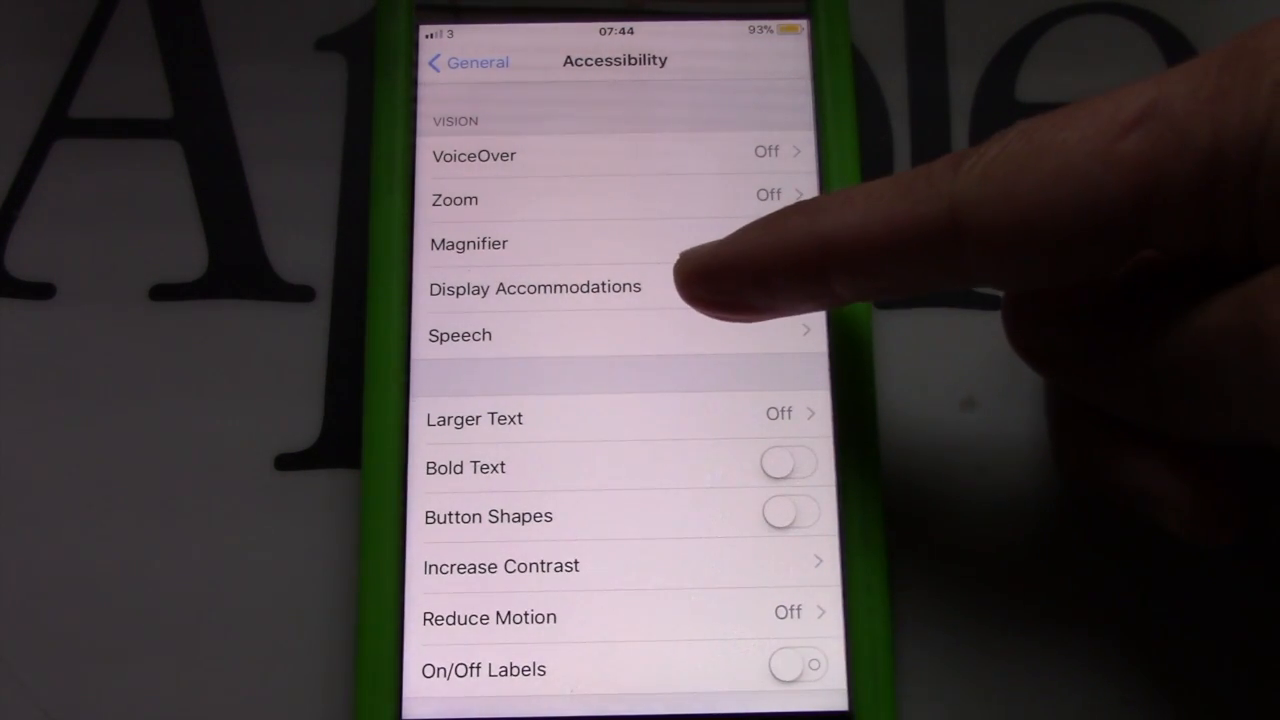
left_click(534, 287)
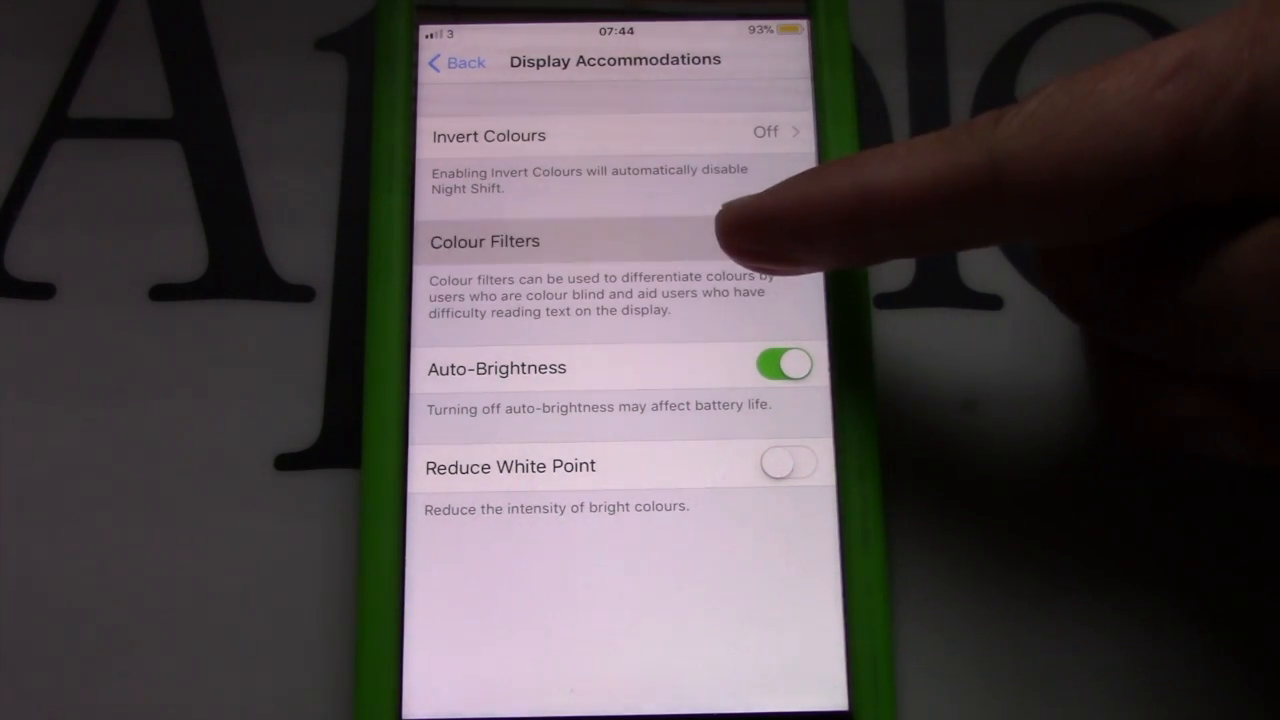
left_click(485, 241)
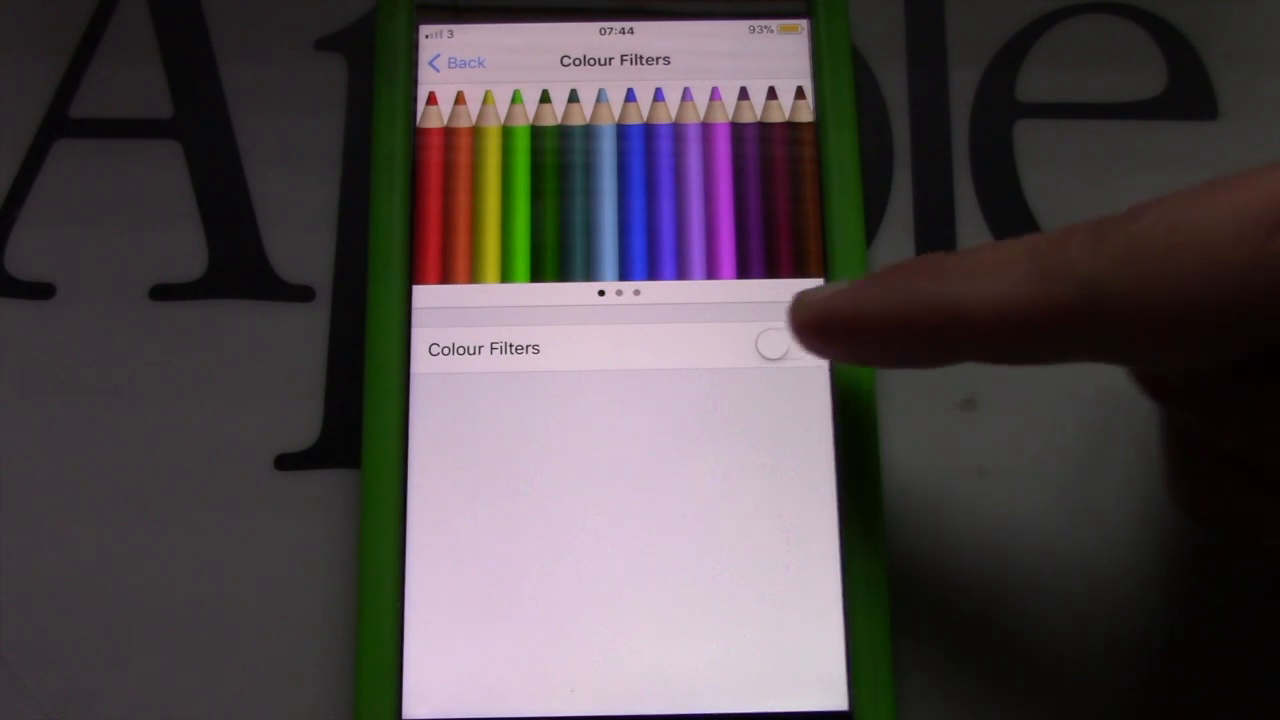
left_click(783, 345)
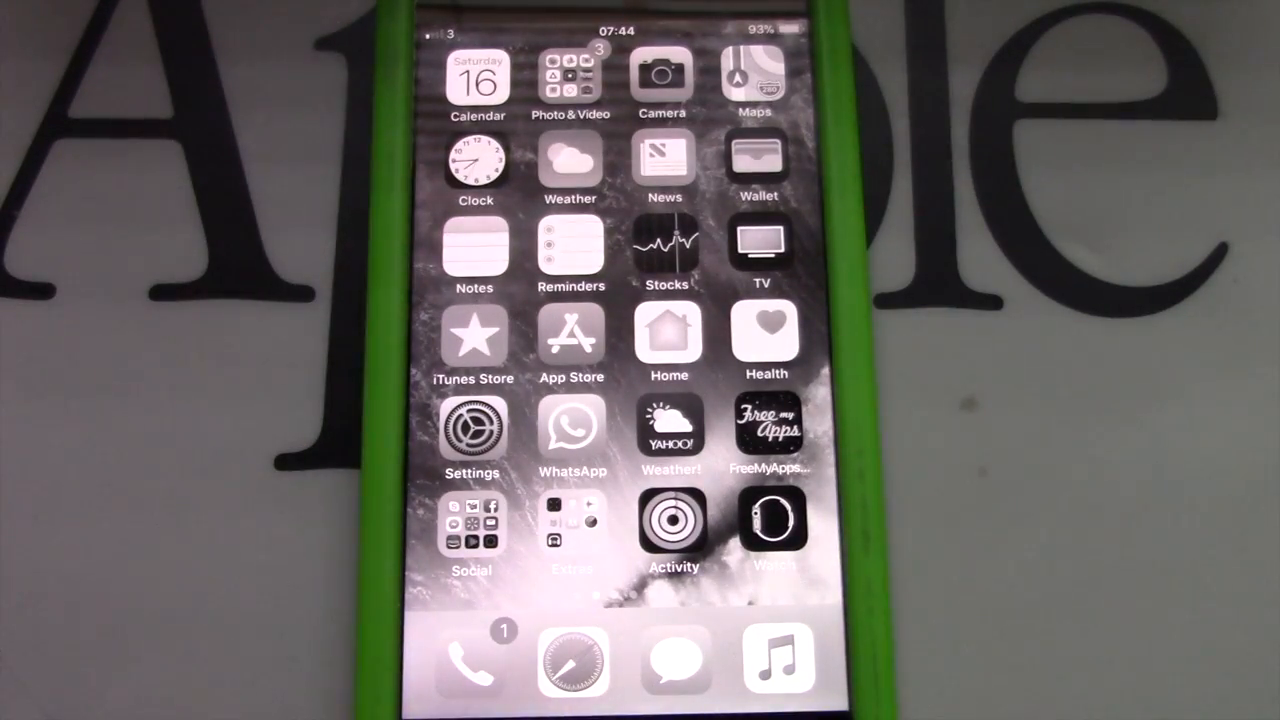
- Swipe to the second home screen page and back to view the grayscale apps
scroll("left", 3)
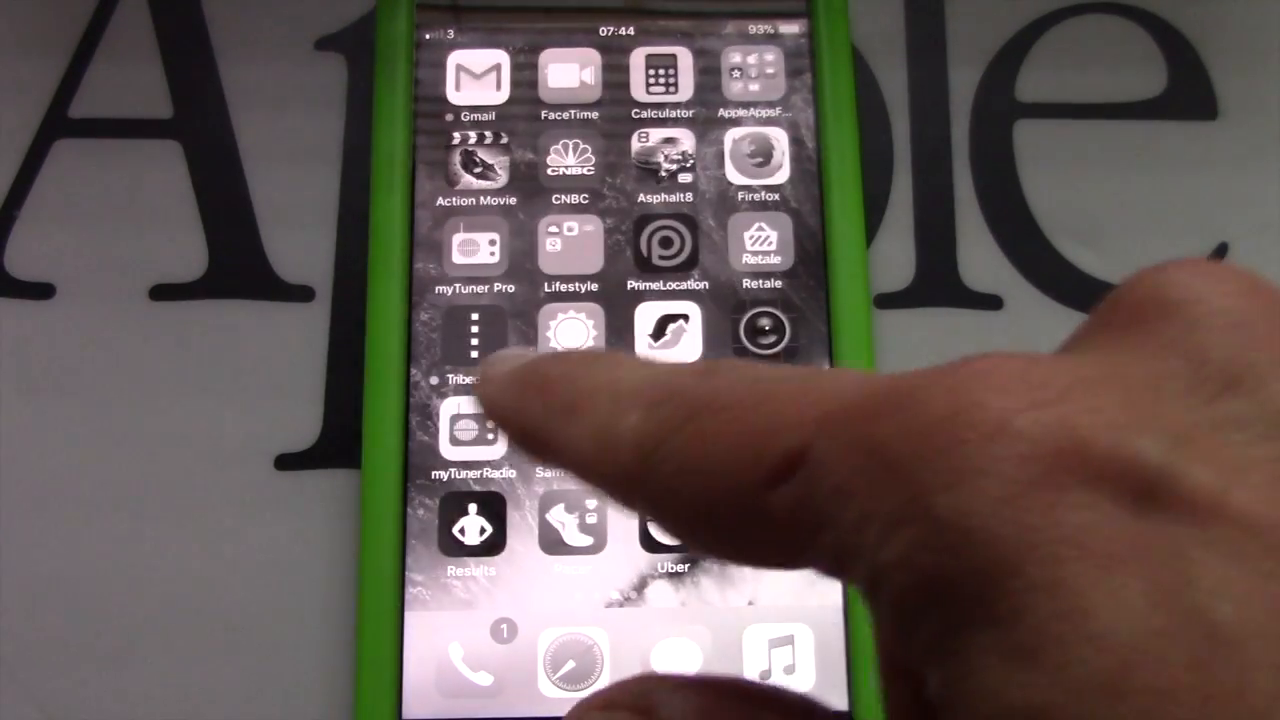
scroll("left", 3)
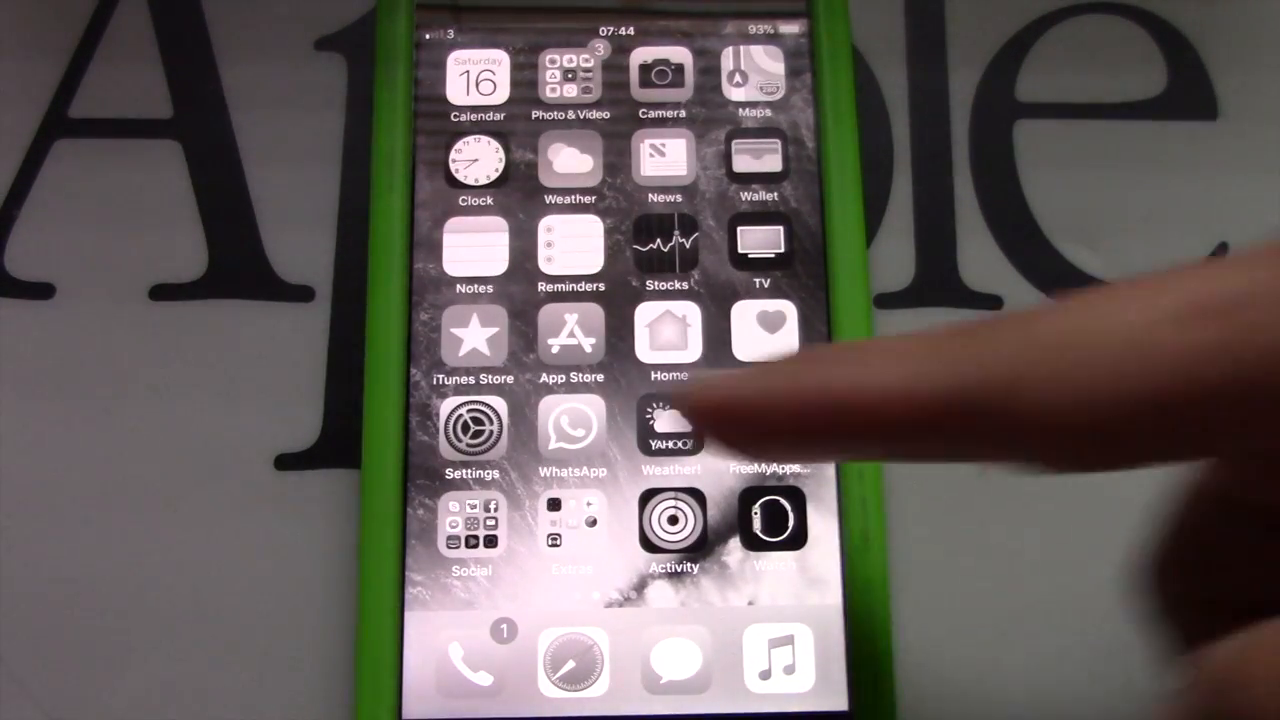
- Return to Settings > General > Accessibility > Display Accommodations > Colour Filters
left_click(471, 425)
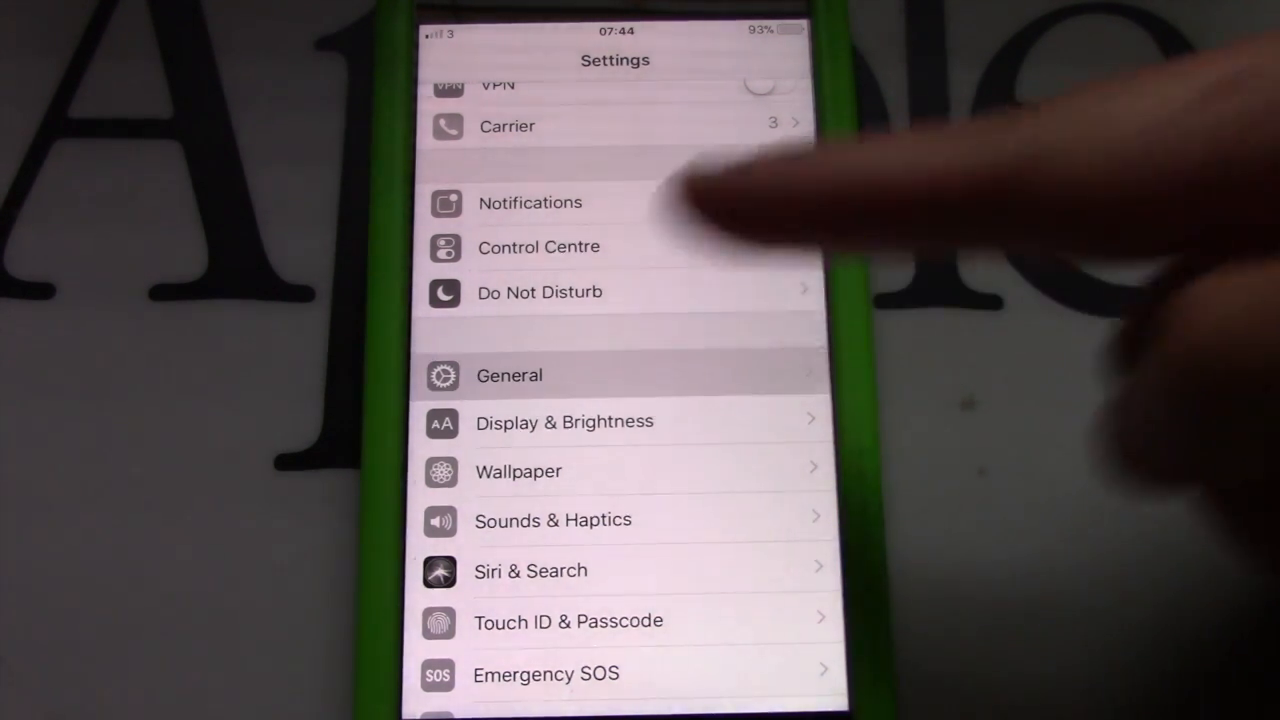
left_click(509, 375)
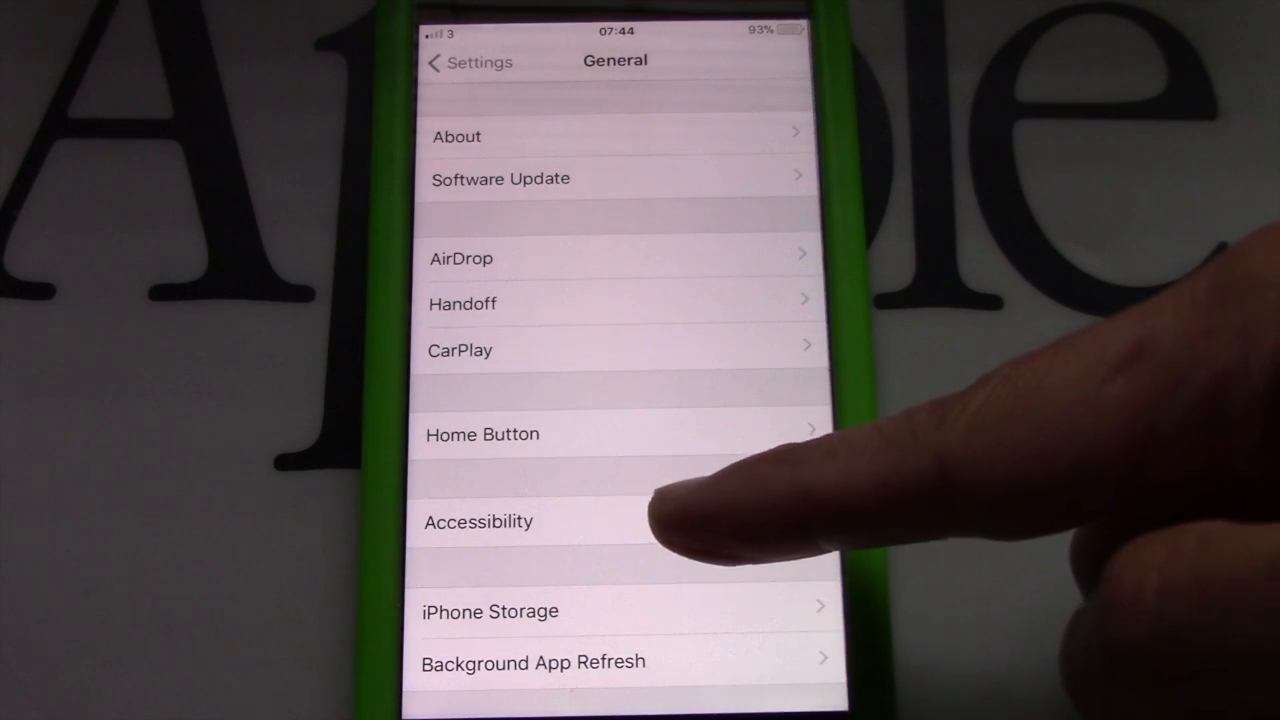
left_click(478, 521)
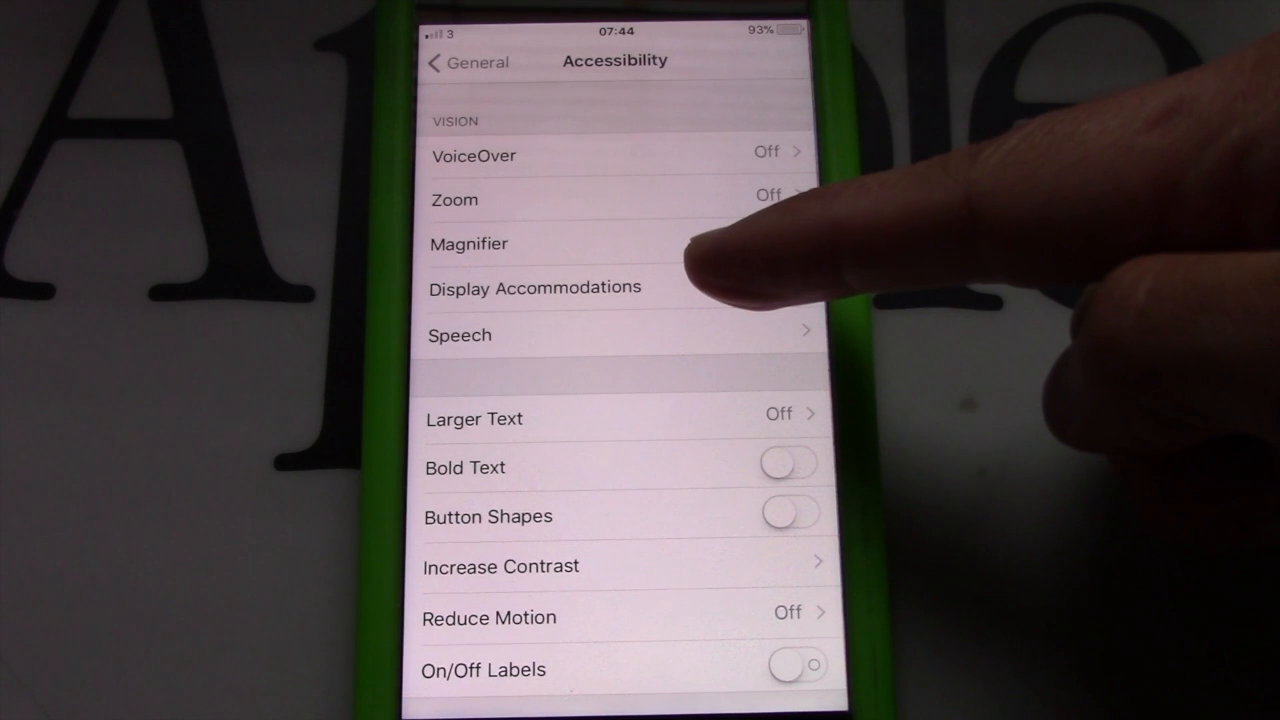
left_click(534, 287)
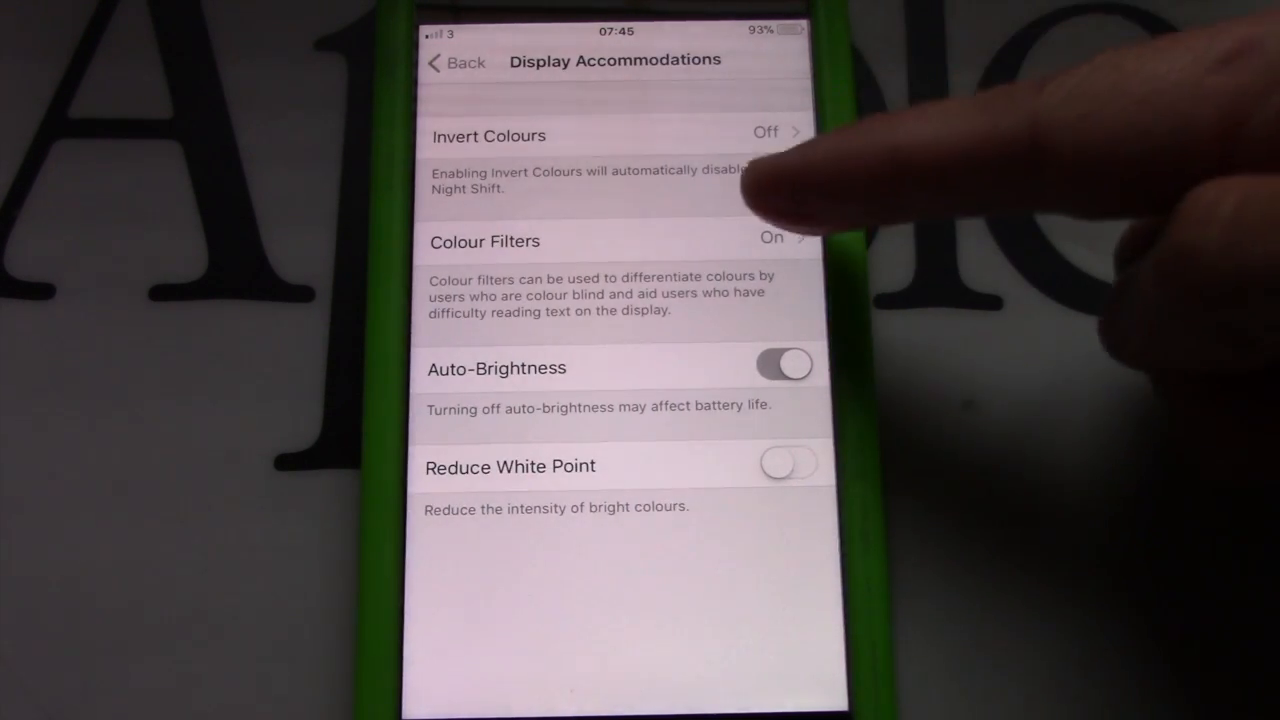
left_click(485, 240)
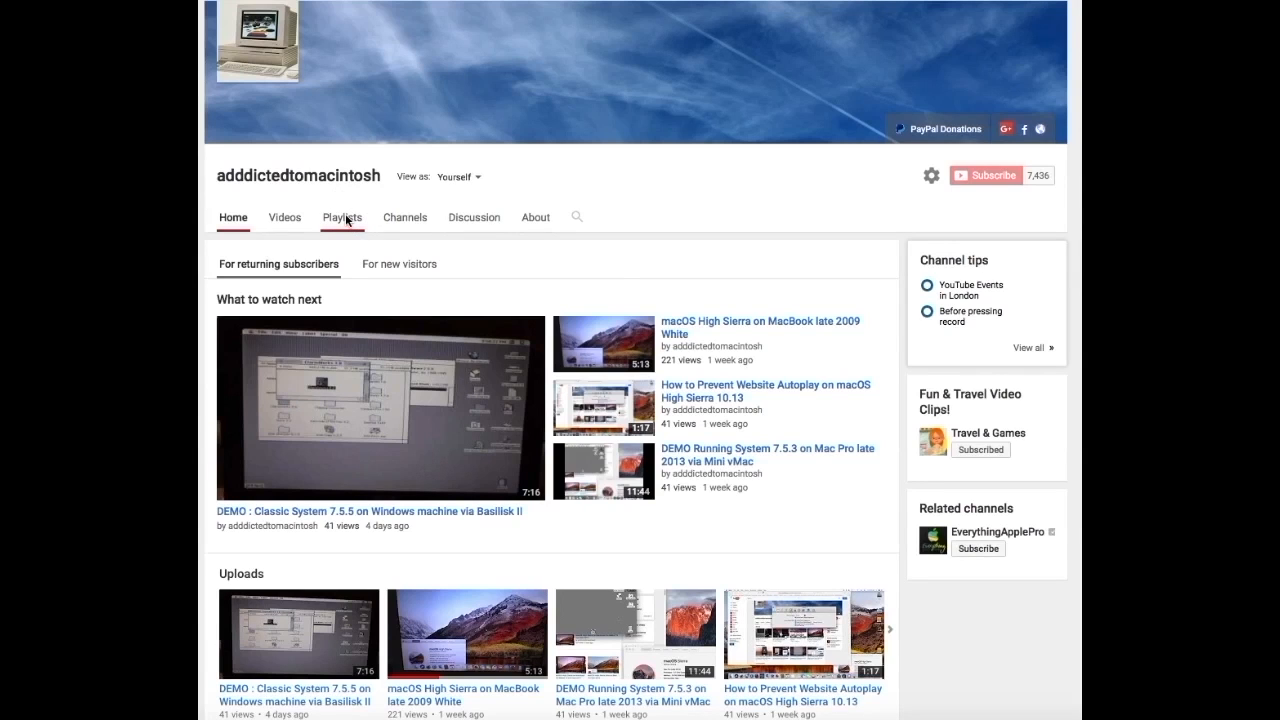
- Show the channel's Playlists tab, page through saved playlists and scroll to created ones
left_click(342, 217)
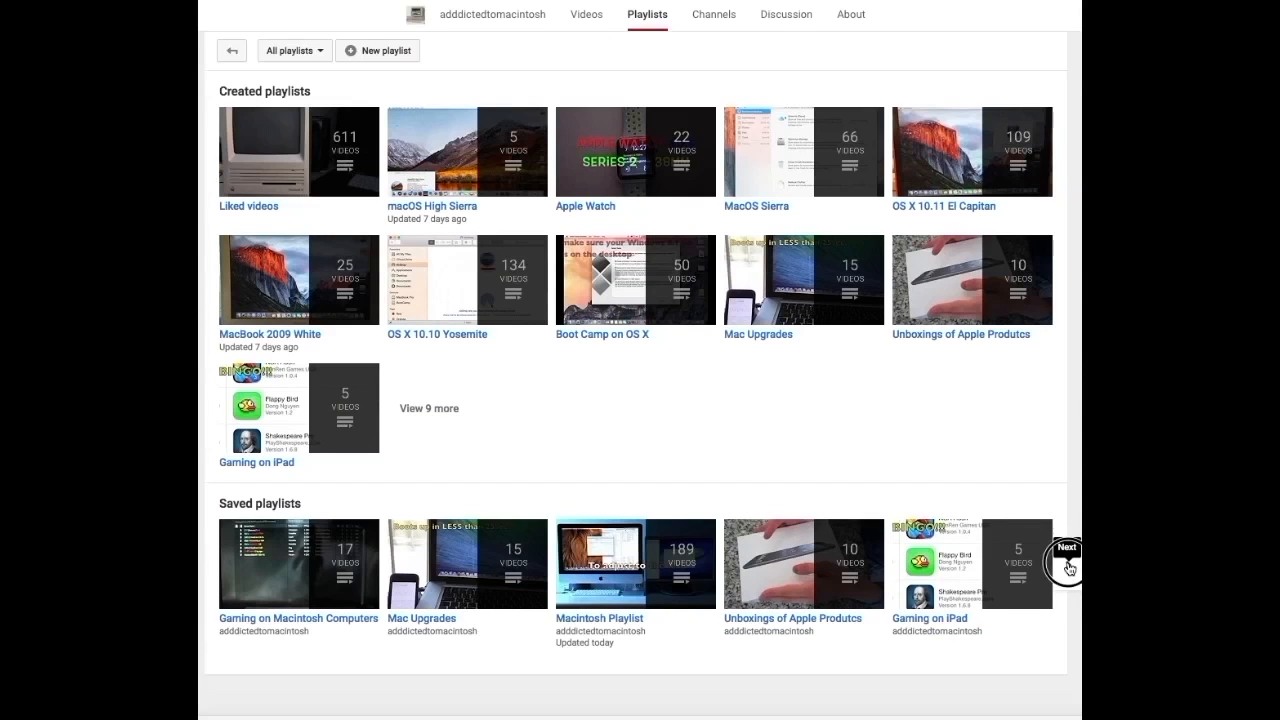
left_click(1065, 549)
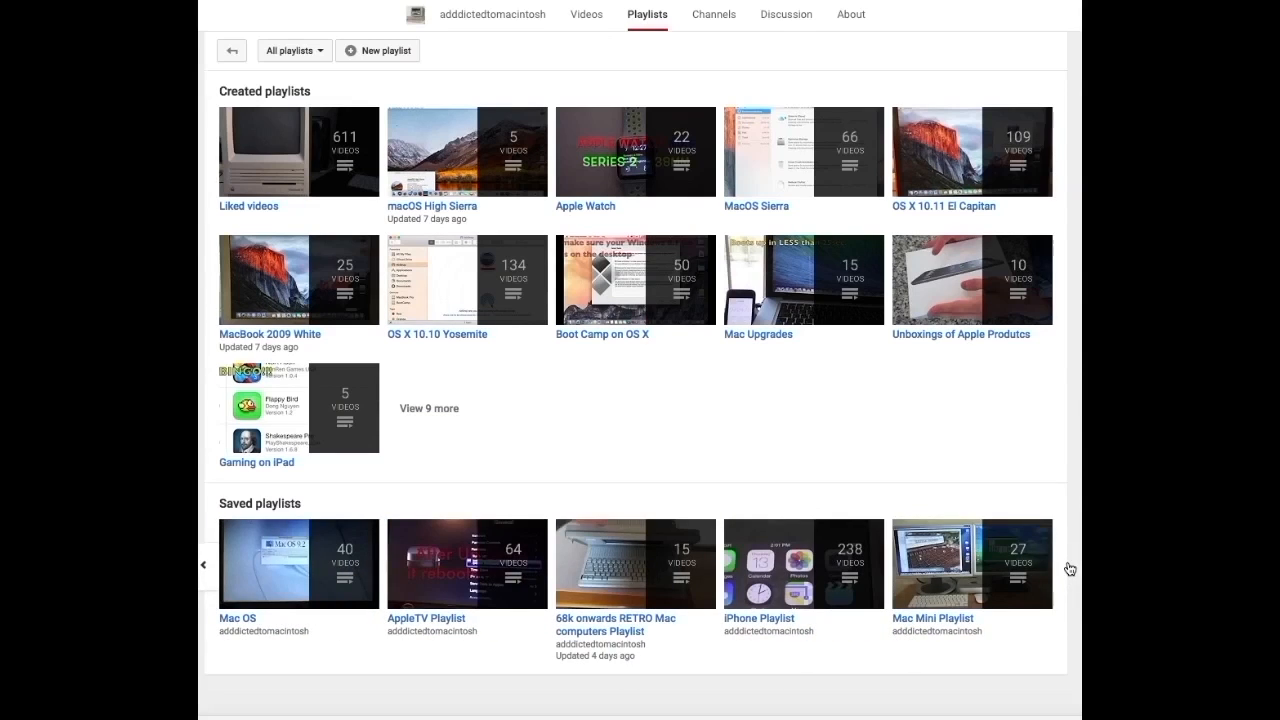
mouse_move(803, 564)
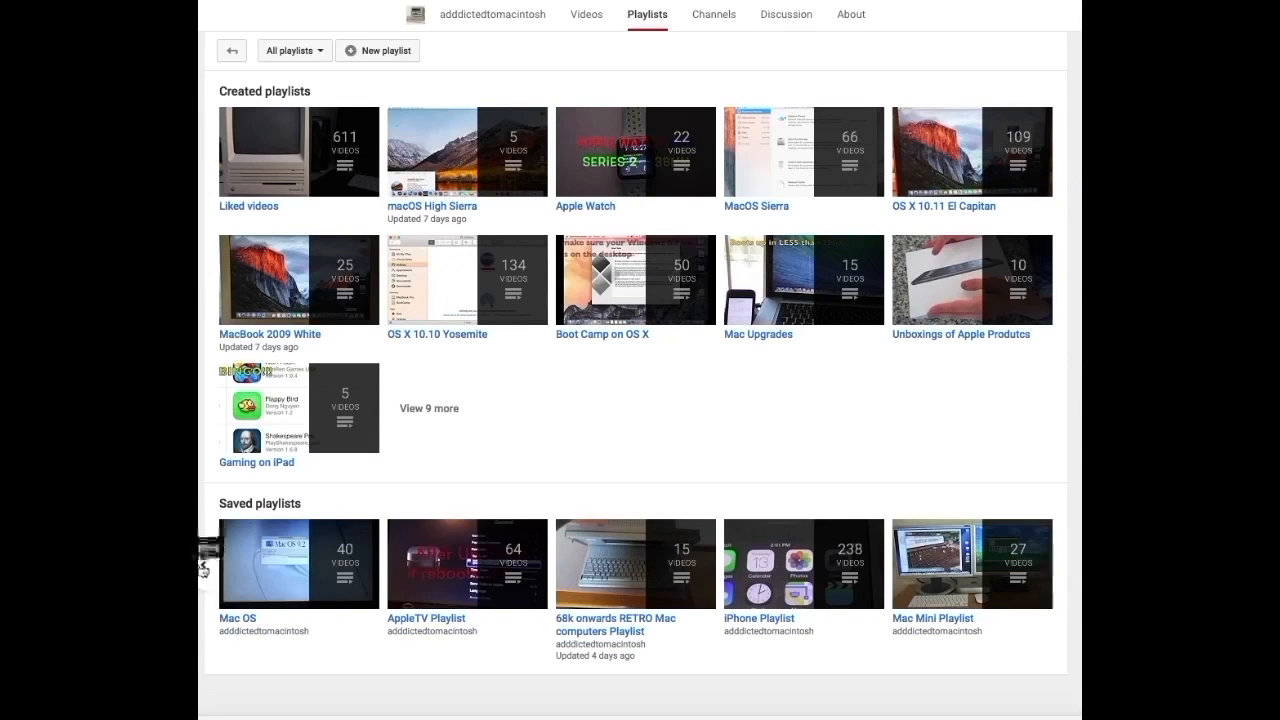
scroll("down", 3)
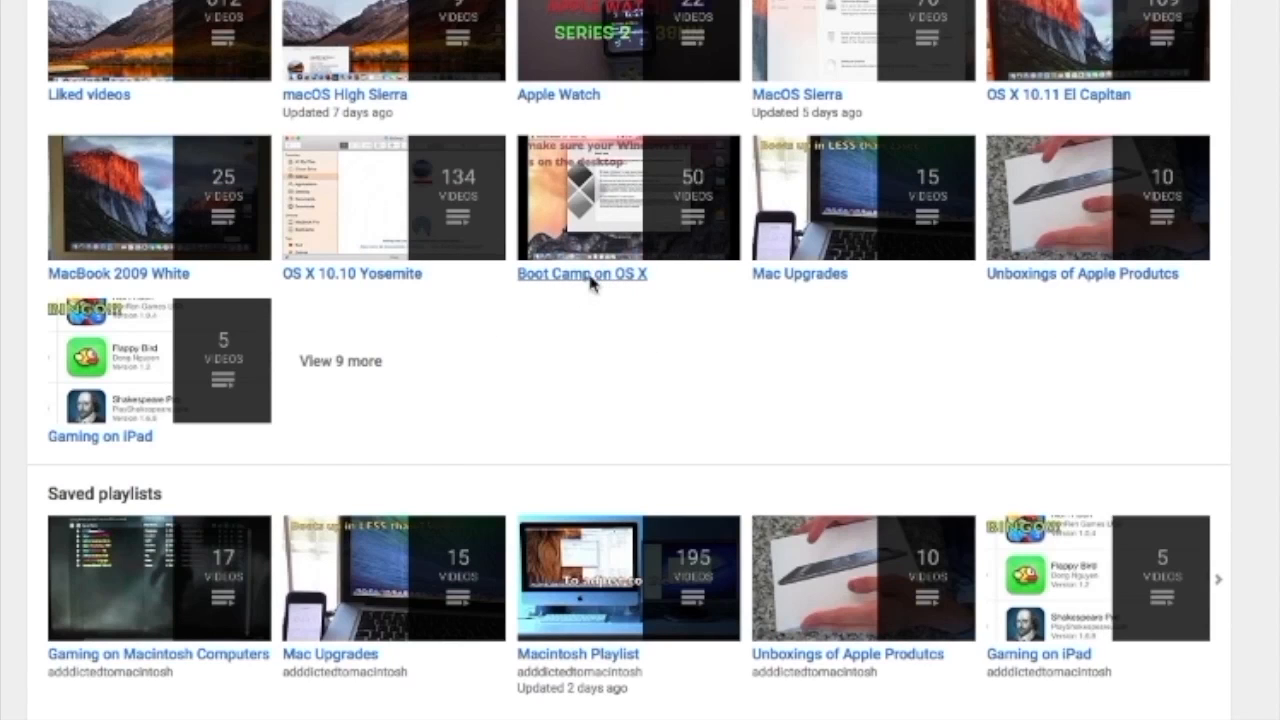
- Open the Boot Camp on OS X playlist and scroll to its 50th video
left_click(581, 273)
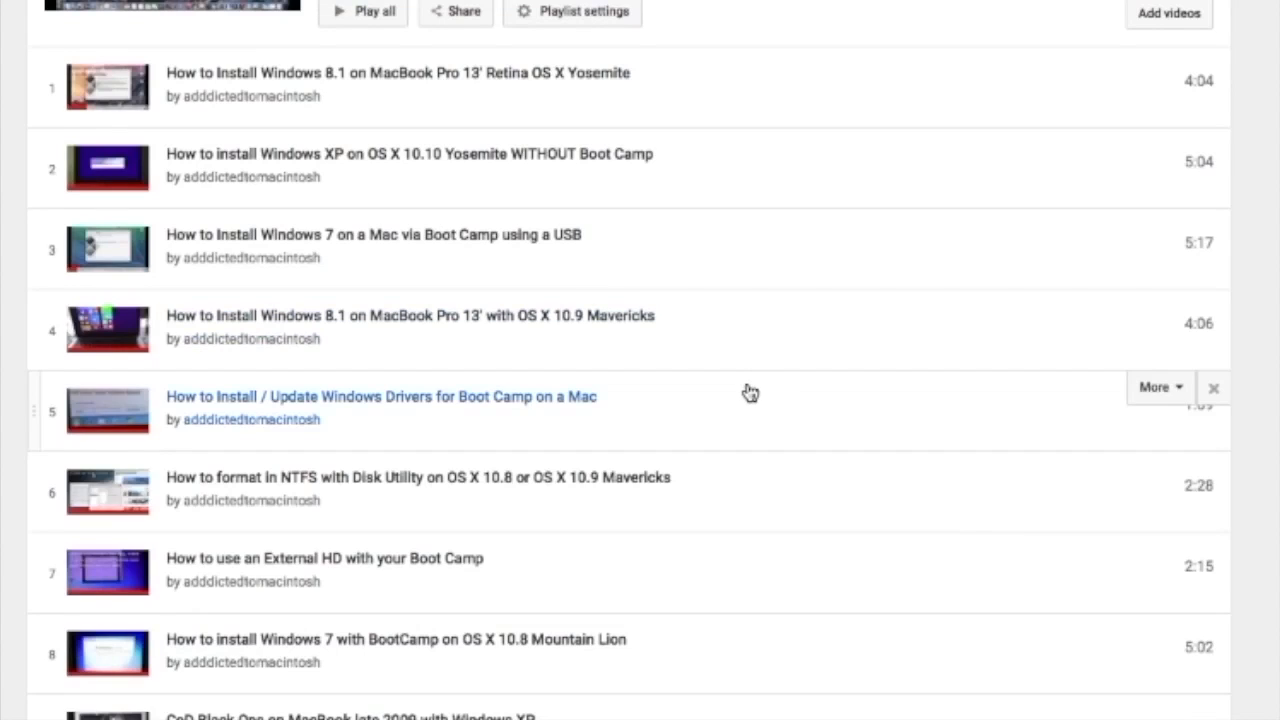
scroll("down", 3)
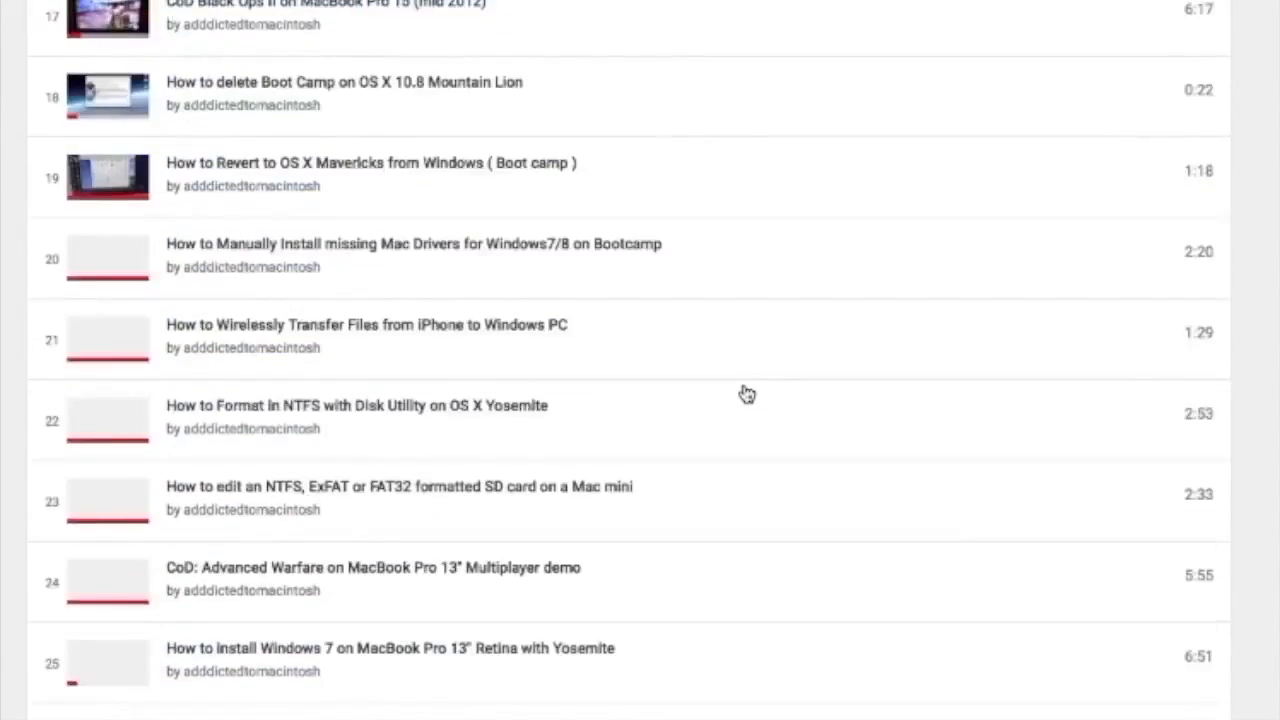
scroll("down", 3)
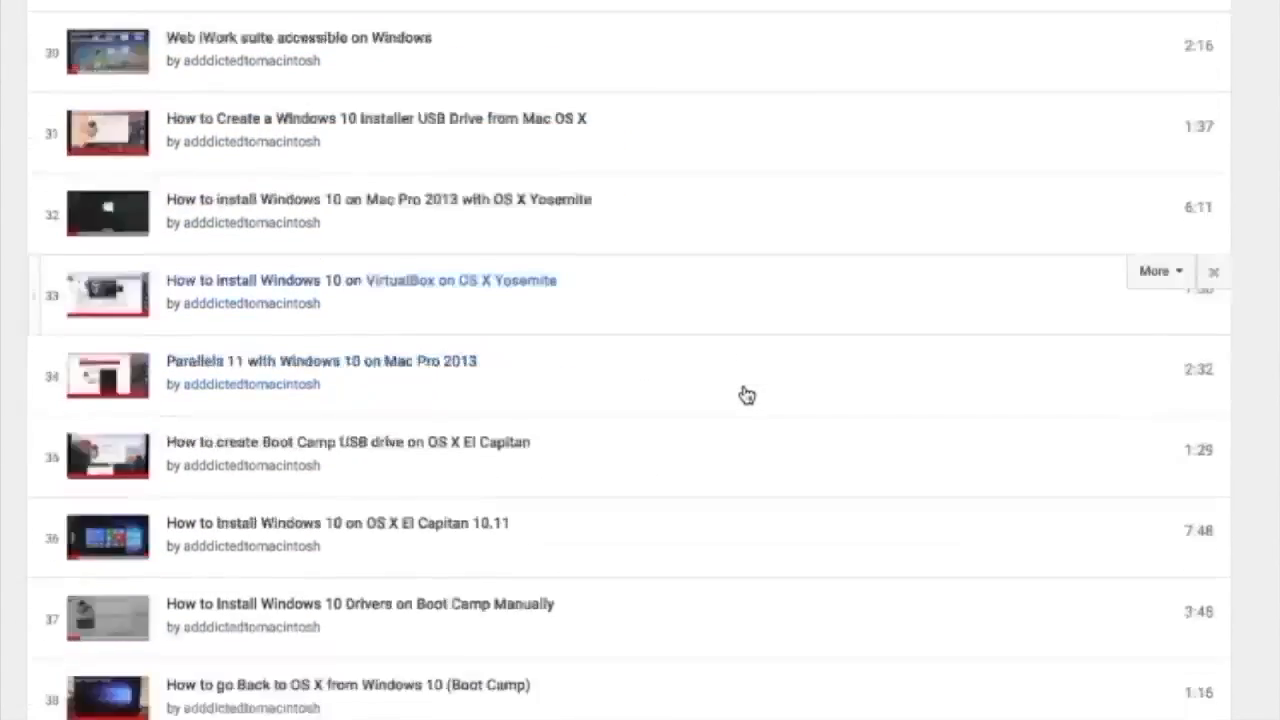
scroll("down", 3)
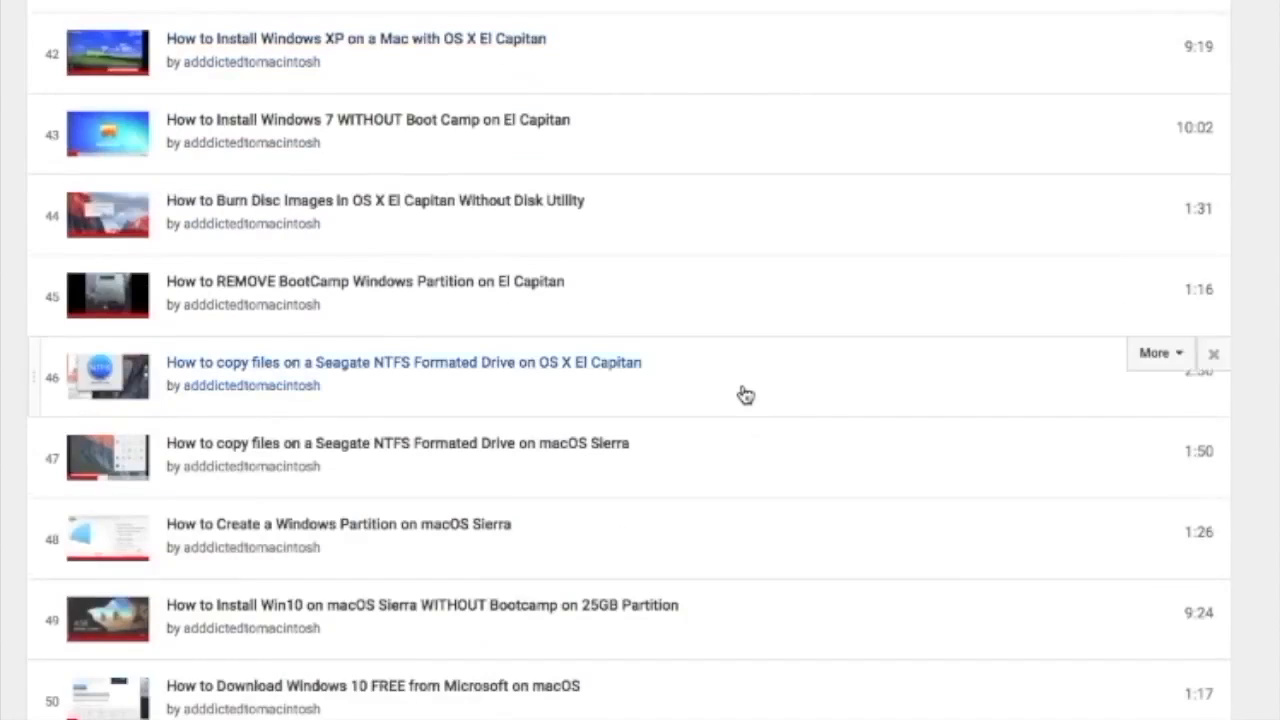
scroll("down", 3)
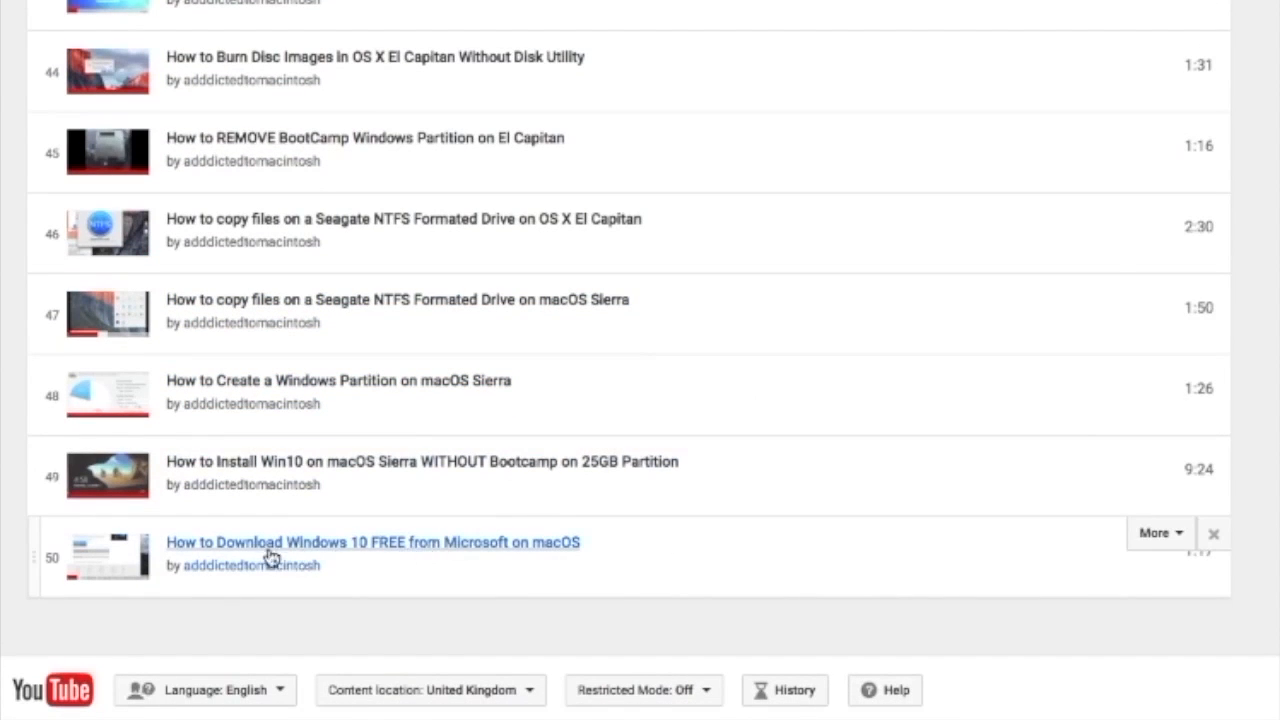
mouse_move(429, 571)
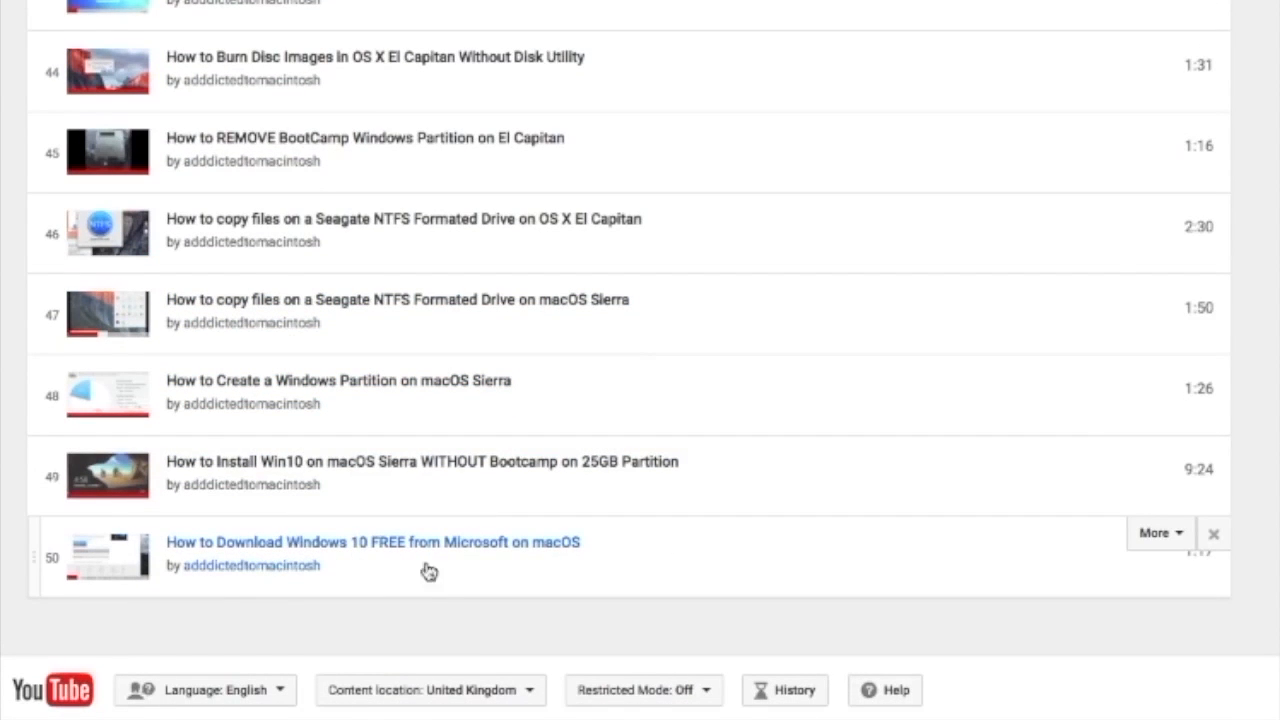